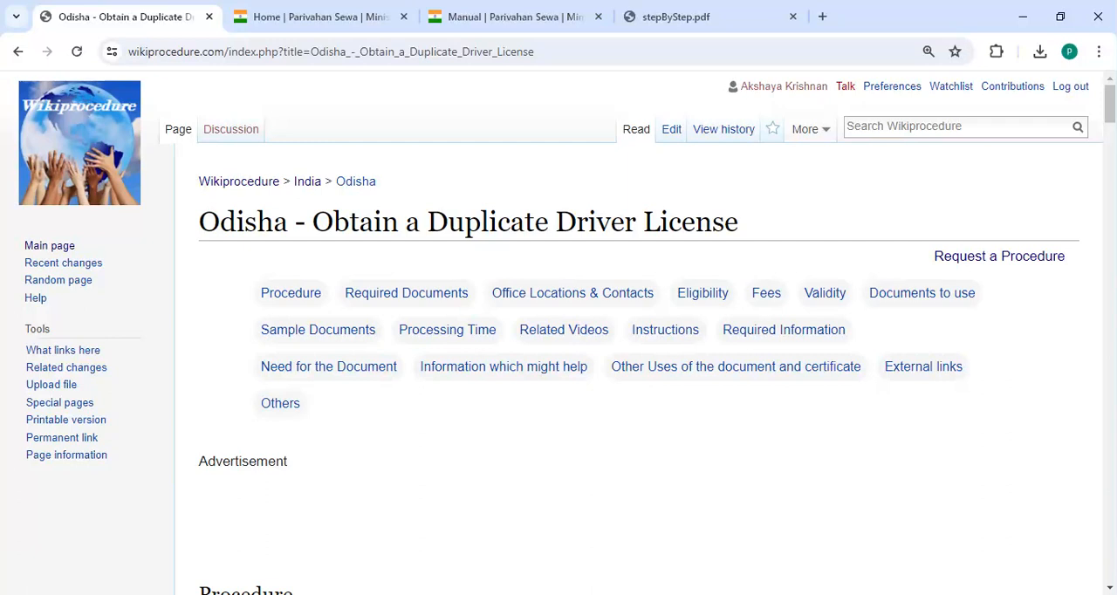
mouse_move(625, 249)
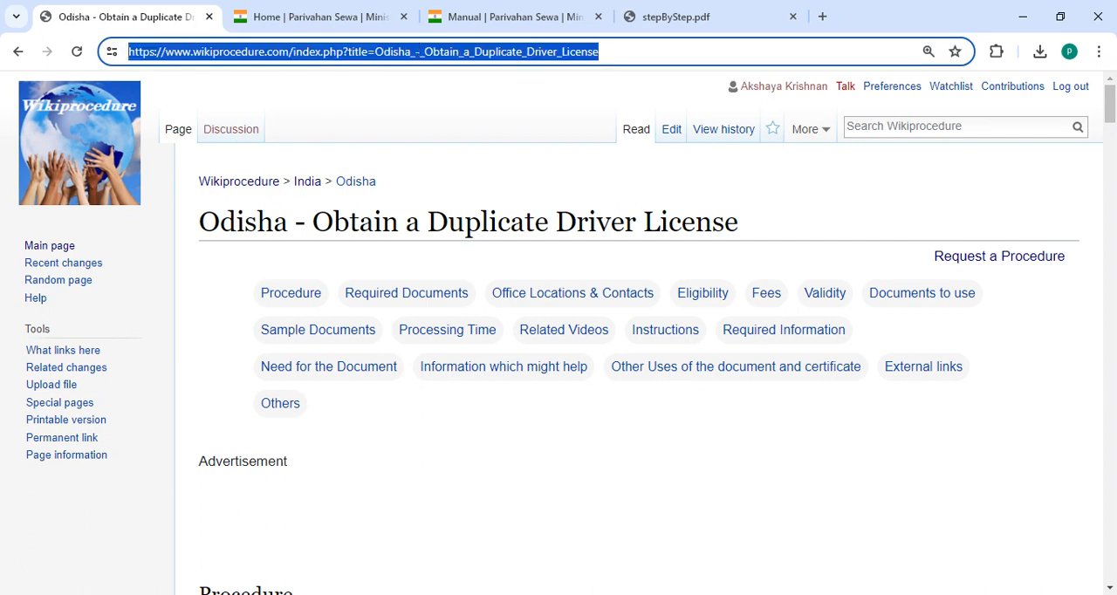
Scroll past the contents to the 'Apply online via State Portal' and 'National Portal' sections.
scroll(down, 3)
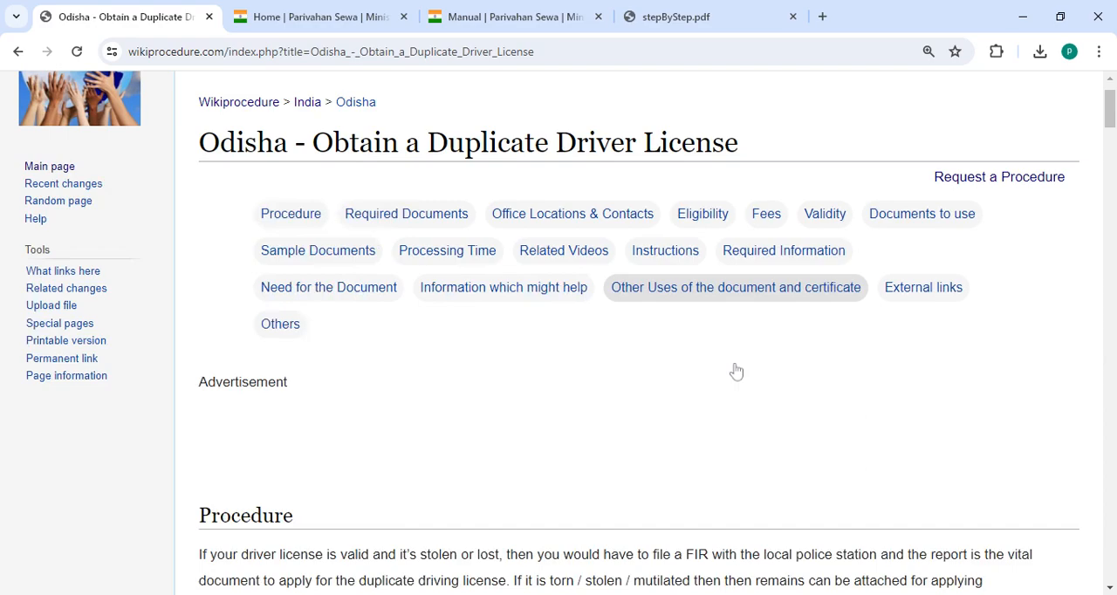
scroll(down, 3)
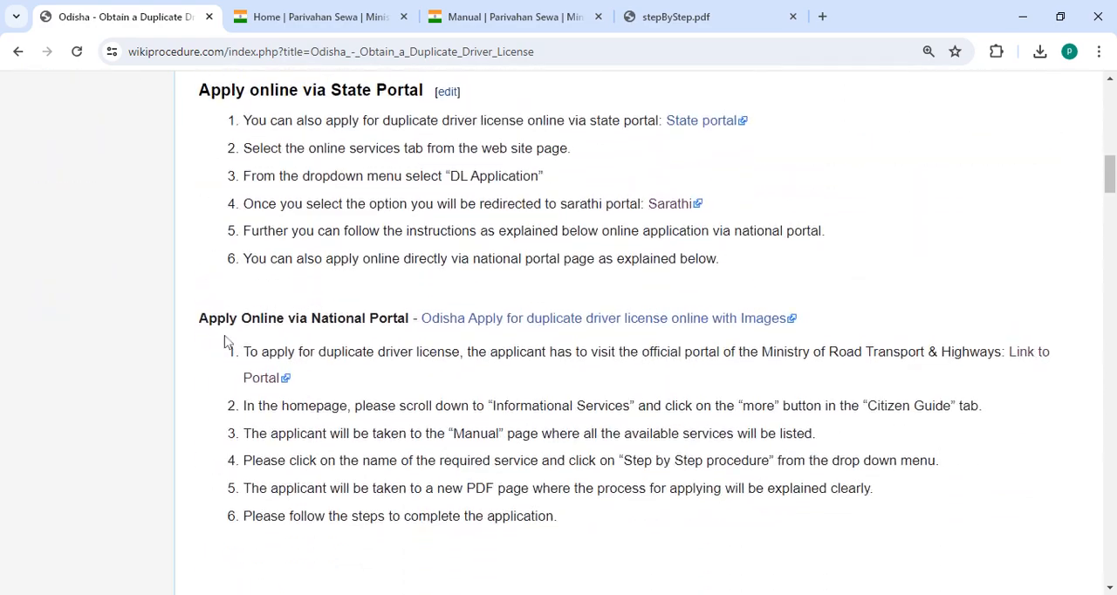
mouse_move(266, 378)
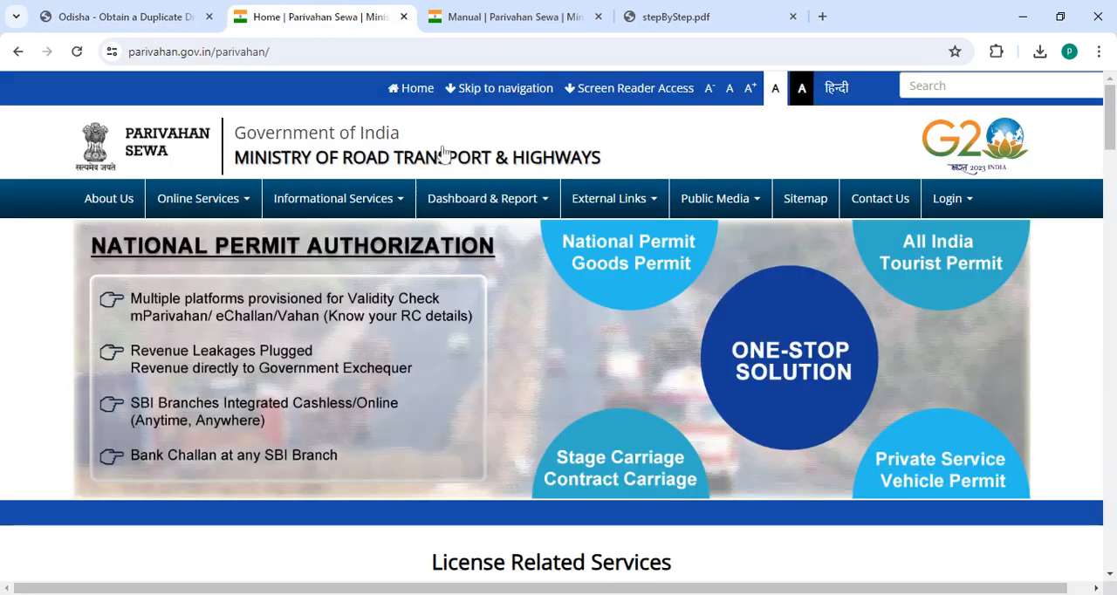
Scroll the Parivahan Sewa homepage down to the Informational Services and Citizen Guide area.
scroll(down, 3)
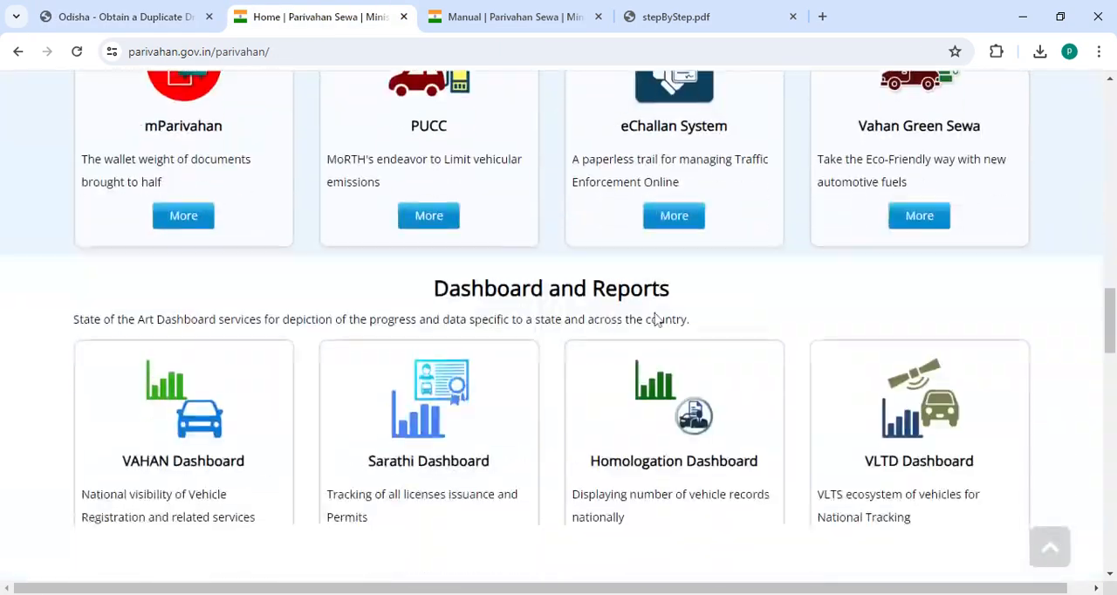
scroll(down, 3)
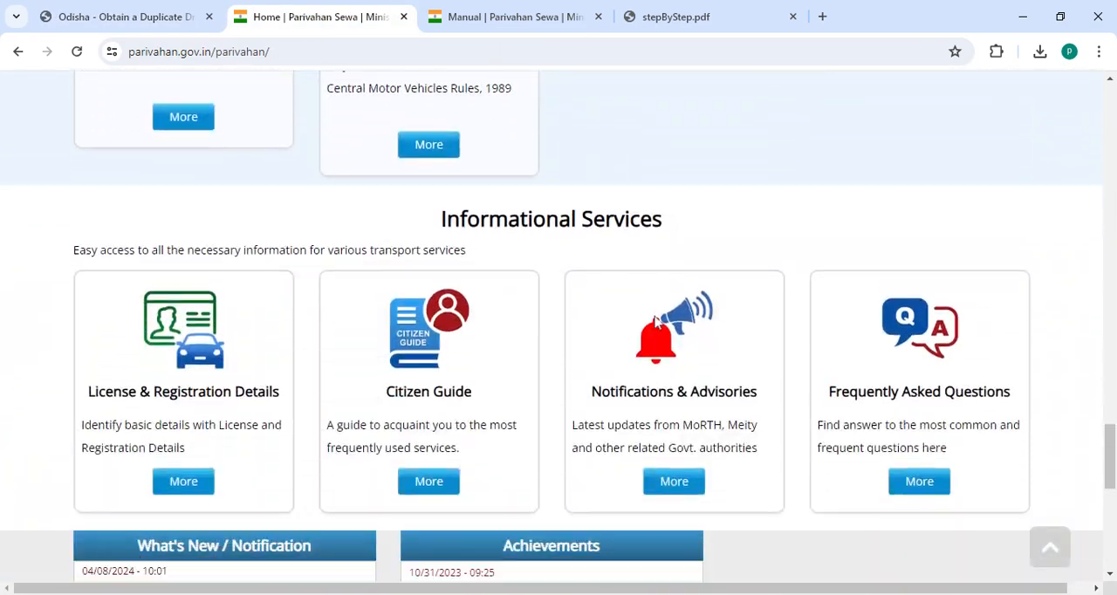
scroll(down, 3)
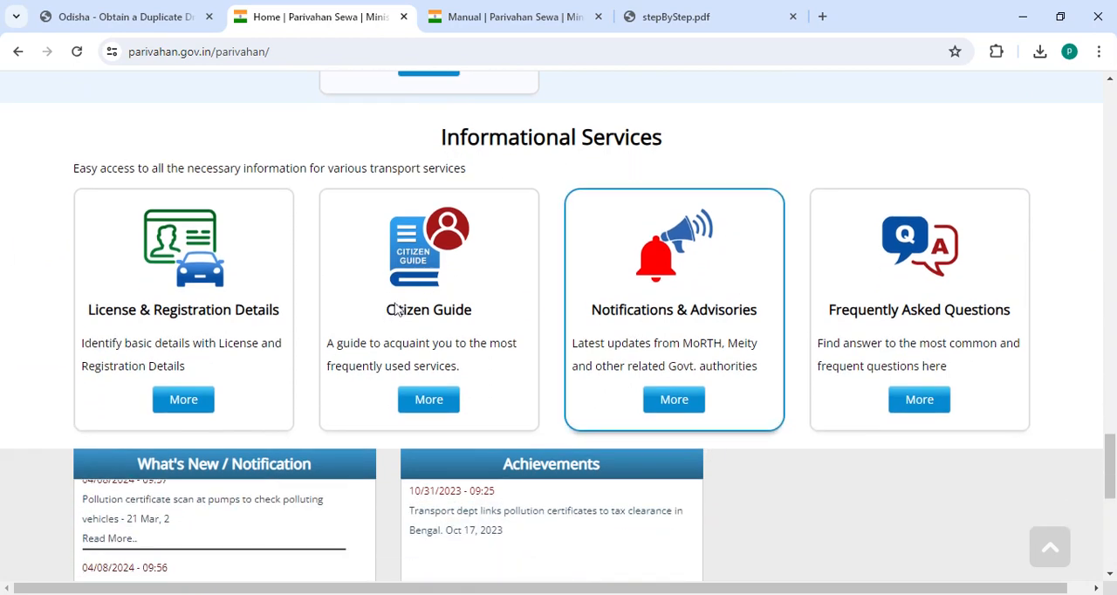
View the services Manual and stepByStep.pdf, then return to the Wikiprocedure page.
click(515, 16)
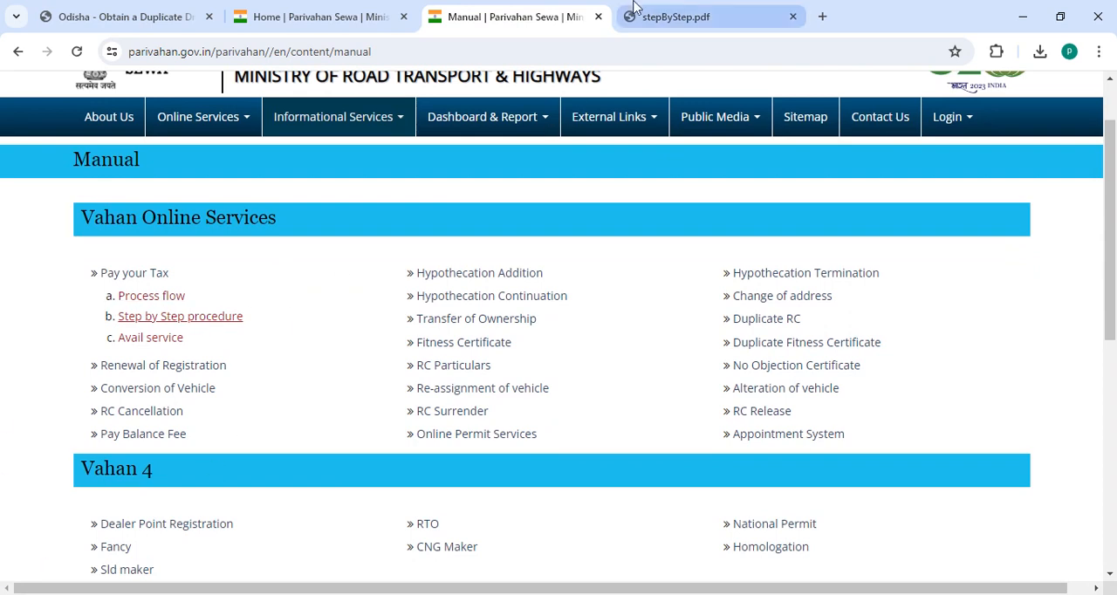
click(690, 16)
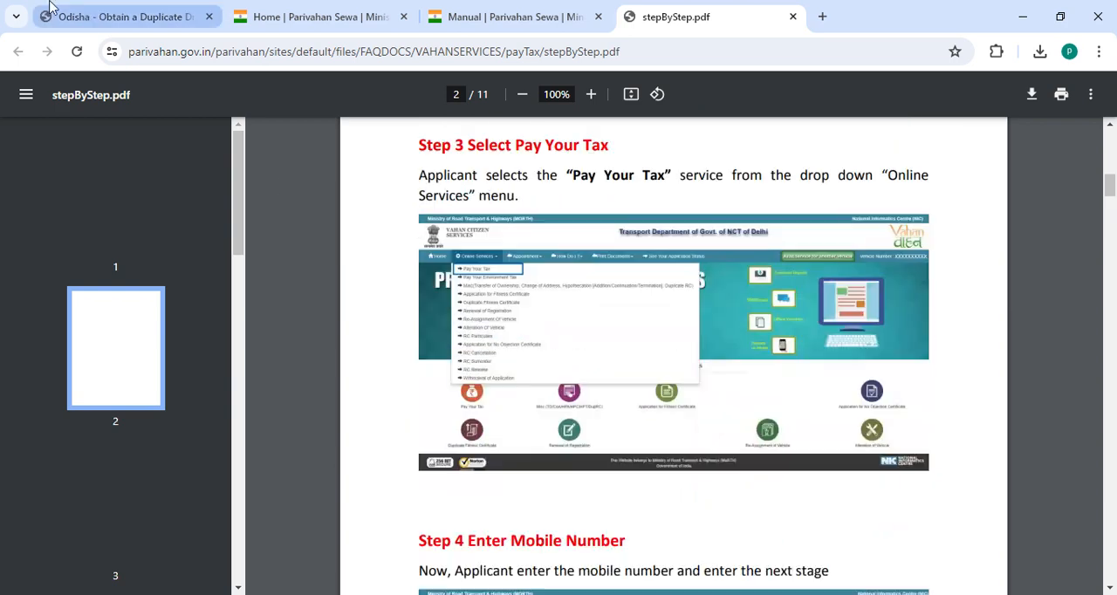
click(122, 17)
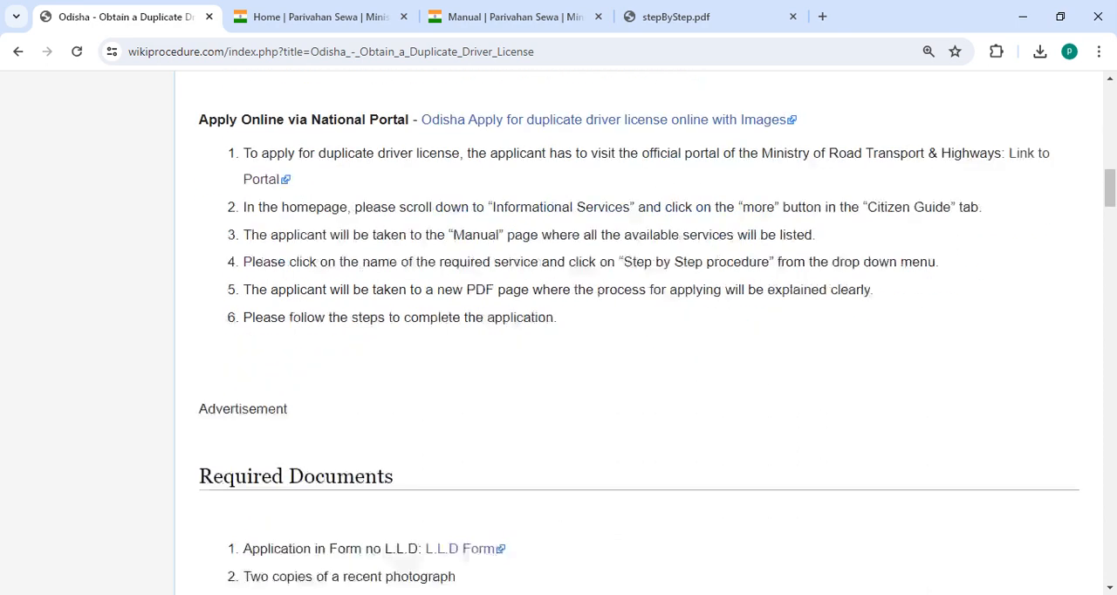
Scroll through Required Documents, Fees, Instructions and Information down to Other Uses and external links.
scroll(down, 3)
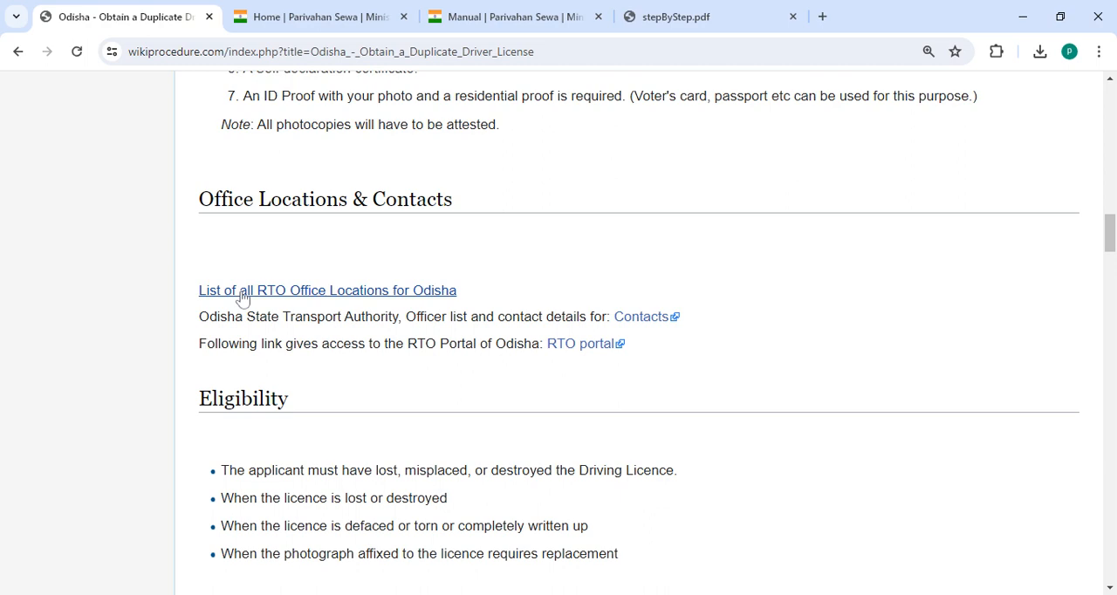
mouse_move(641, 317)
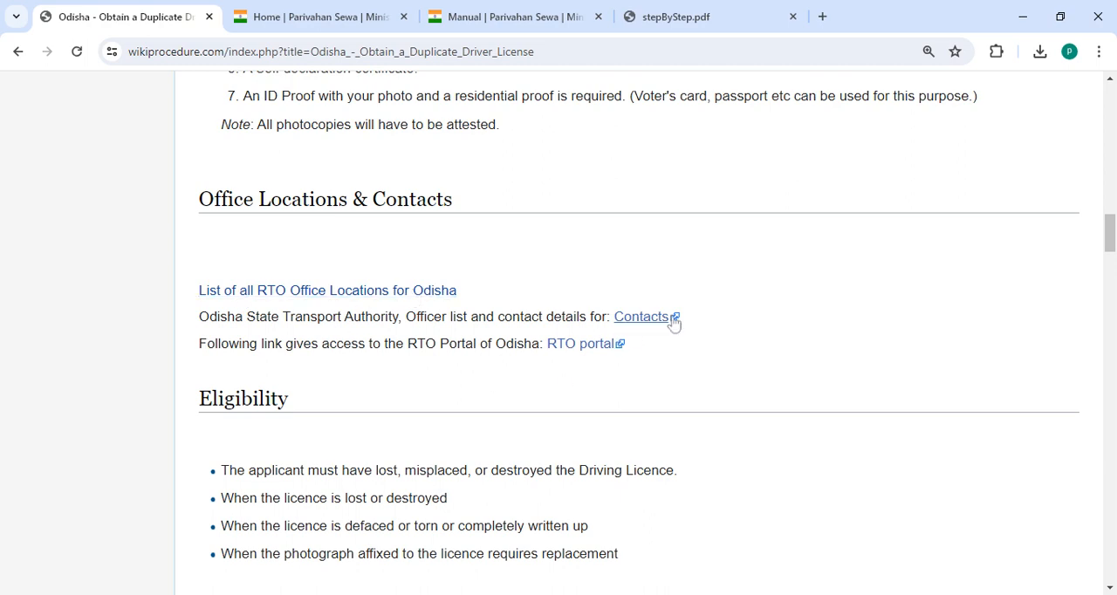
scroll(down, 3)
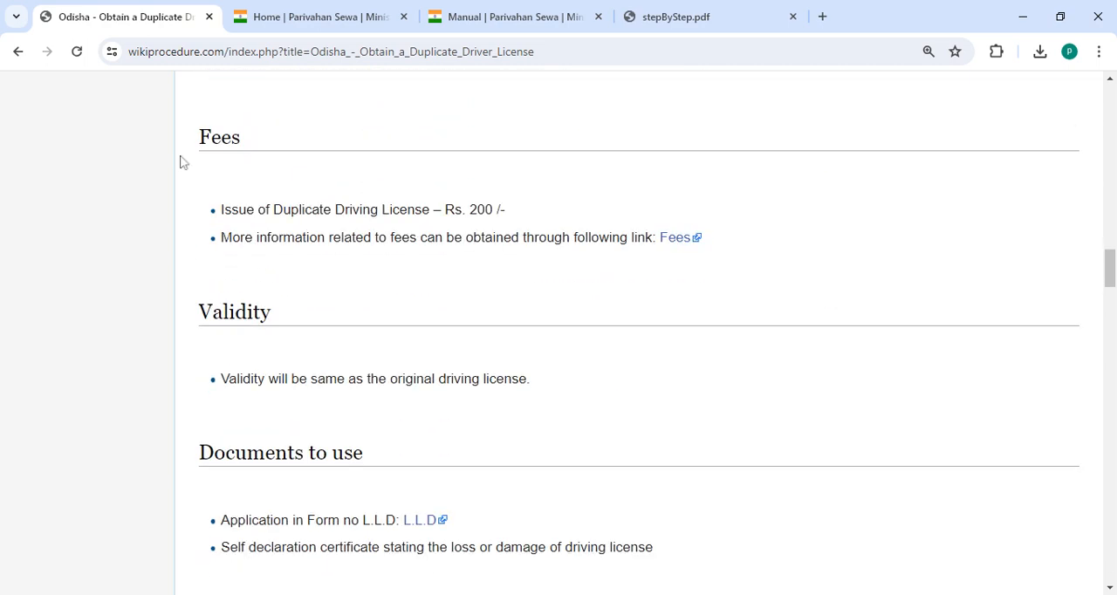
mouse_move(677, 237)
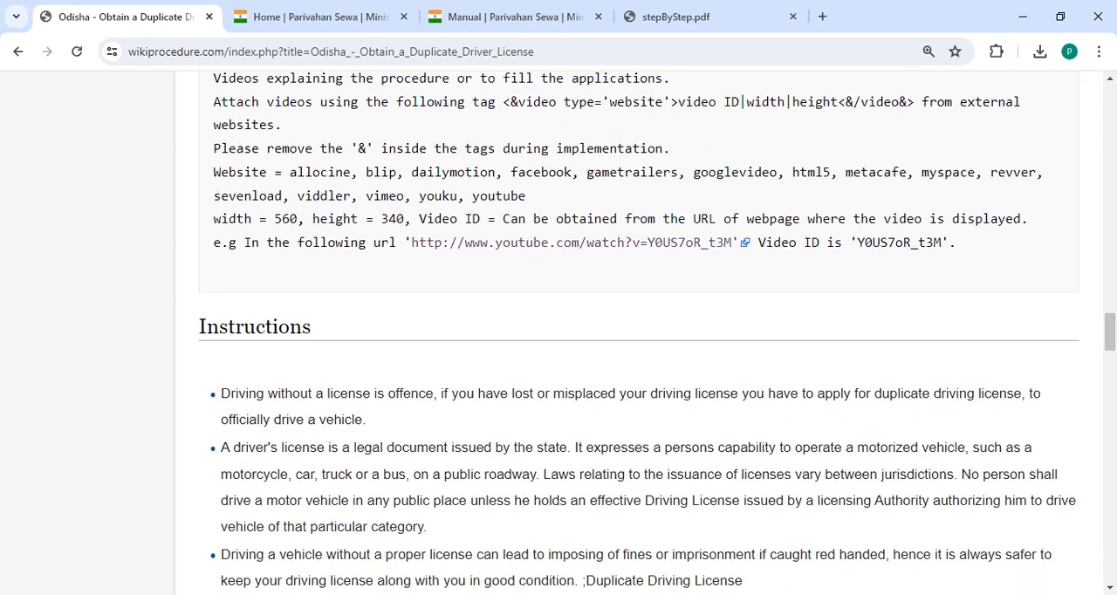
scroll(down, 3)
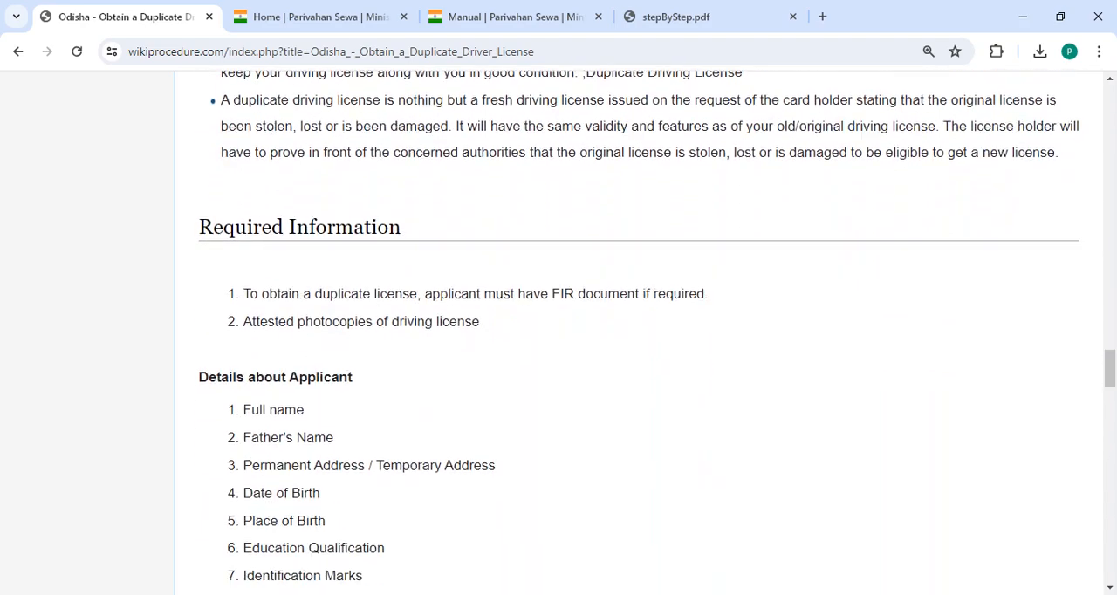
scroll(down, 3)
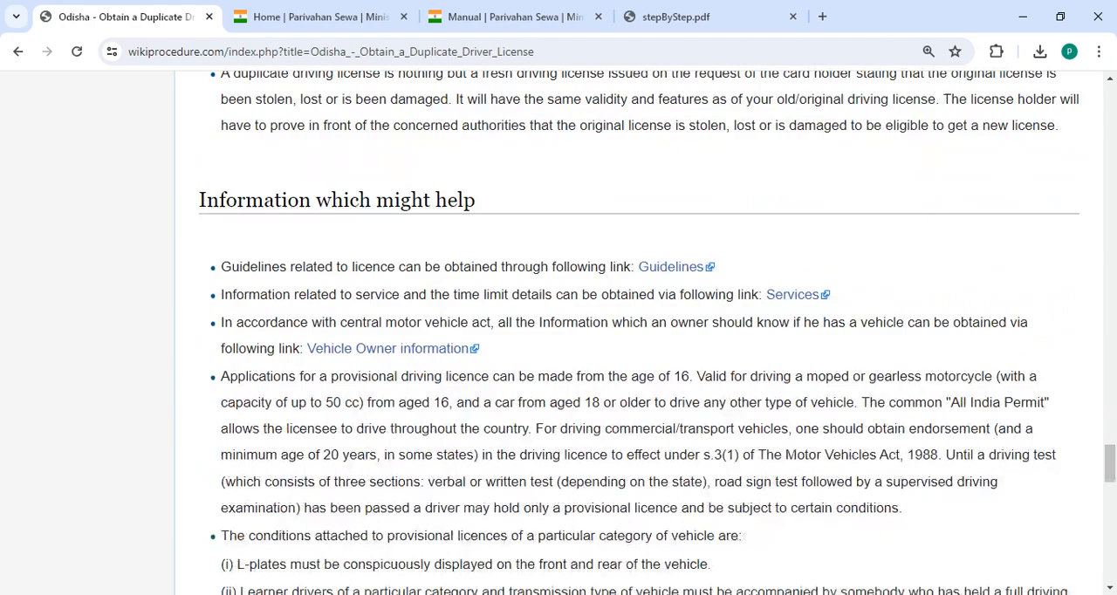
scroll(down, 3)
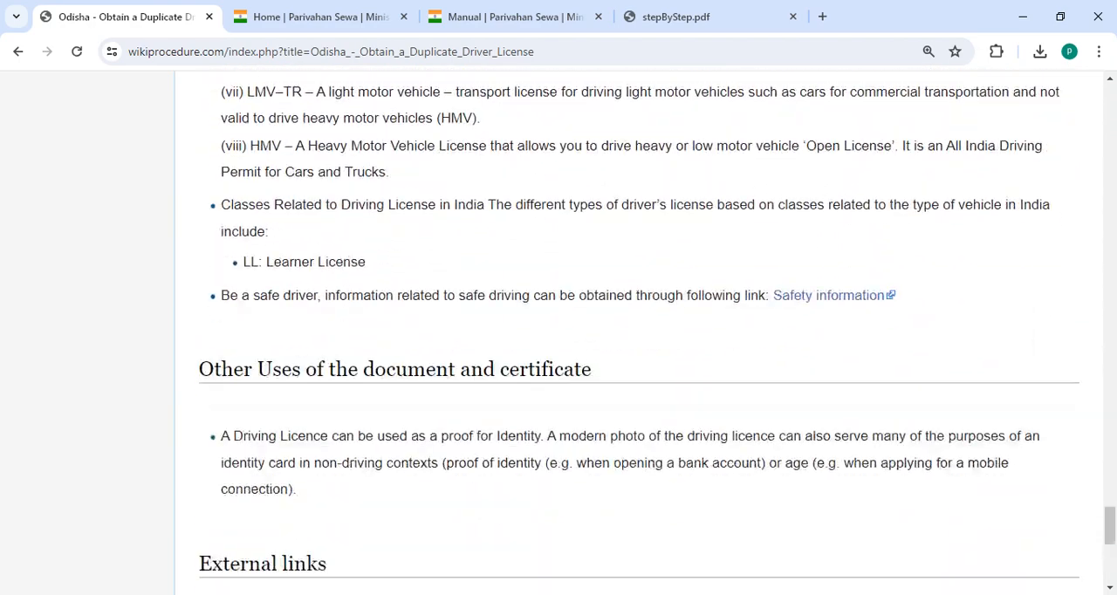